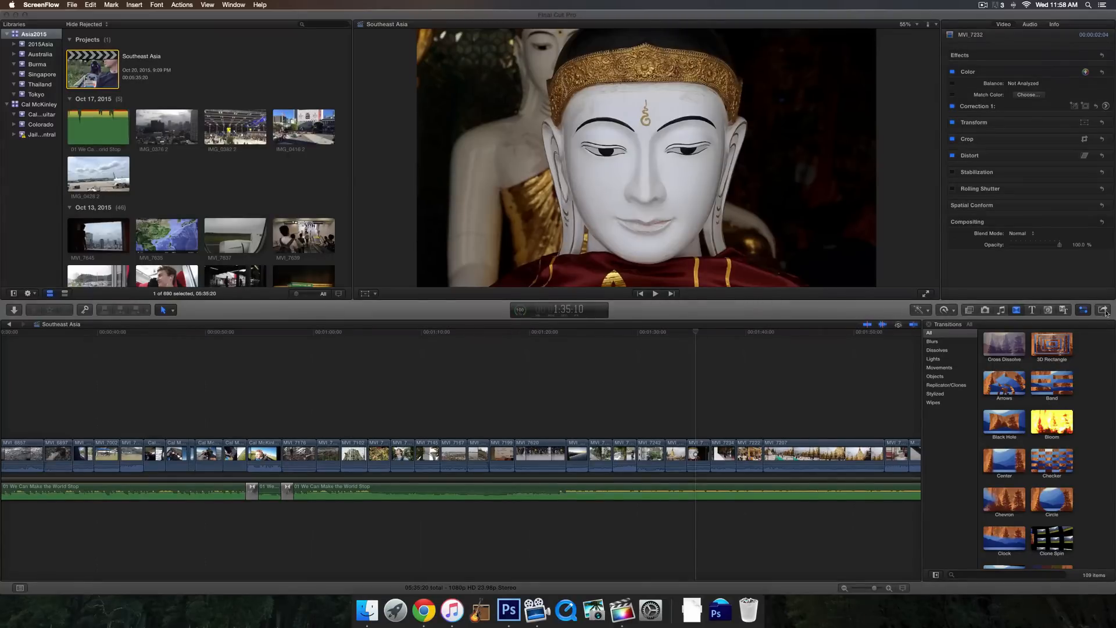
Open the Share menu listing DVD, Master File, Apple devices, YouTube and Vimeo.
{"action": "left_click", "coordinate": [1106, 310]}
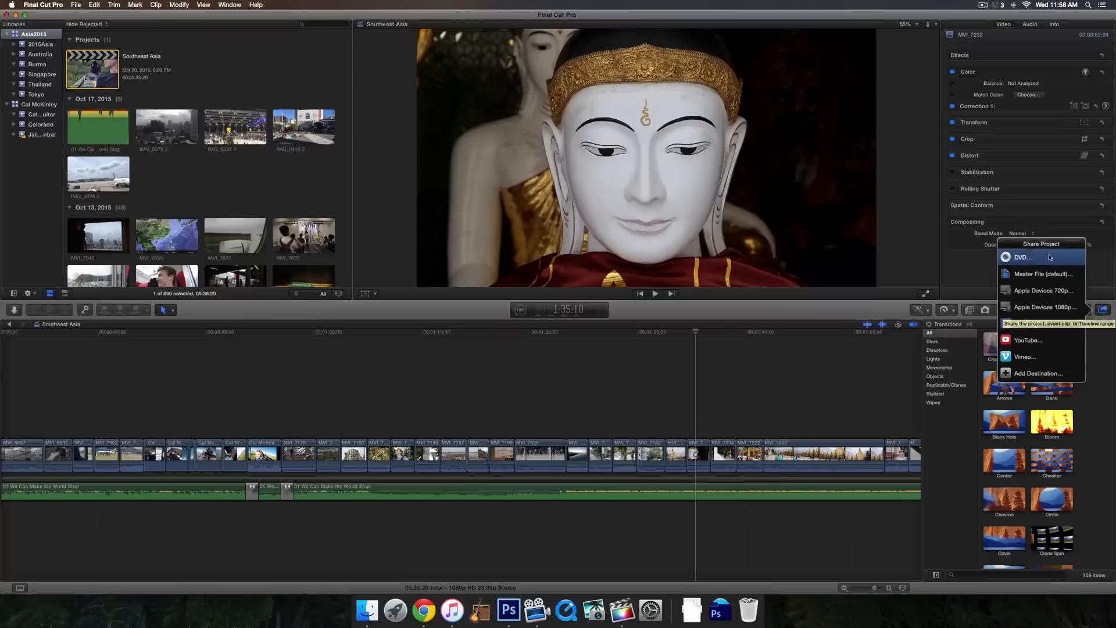
{"action": "mouse_move", "coordinate": [1041, 273]}
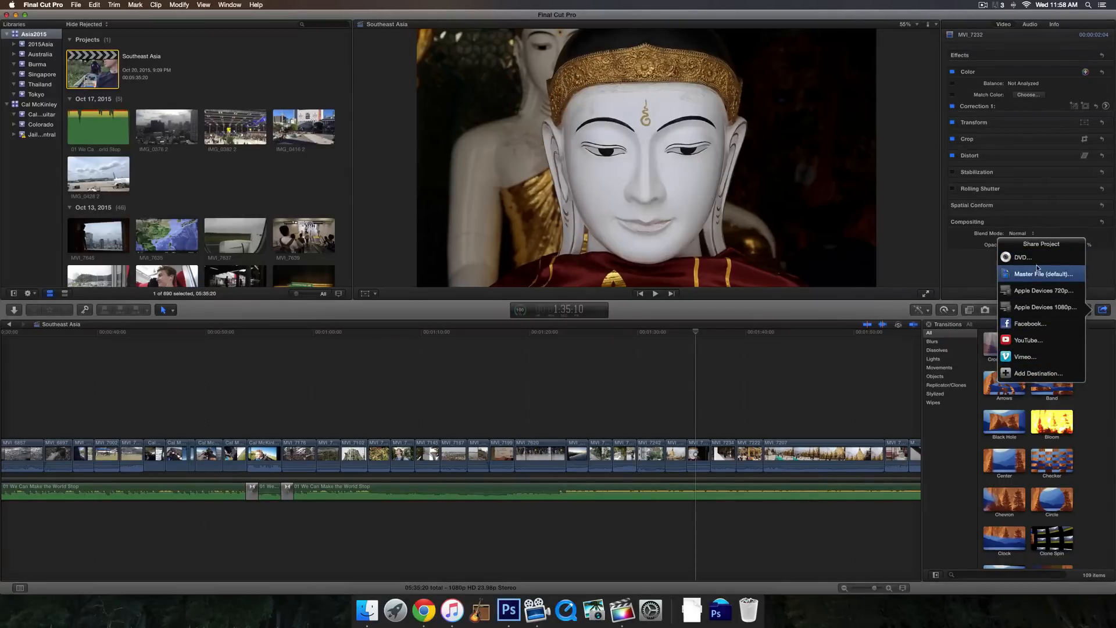
{"action": "mouse_move", "coordinate": [1025, 356]}
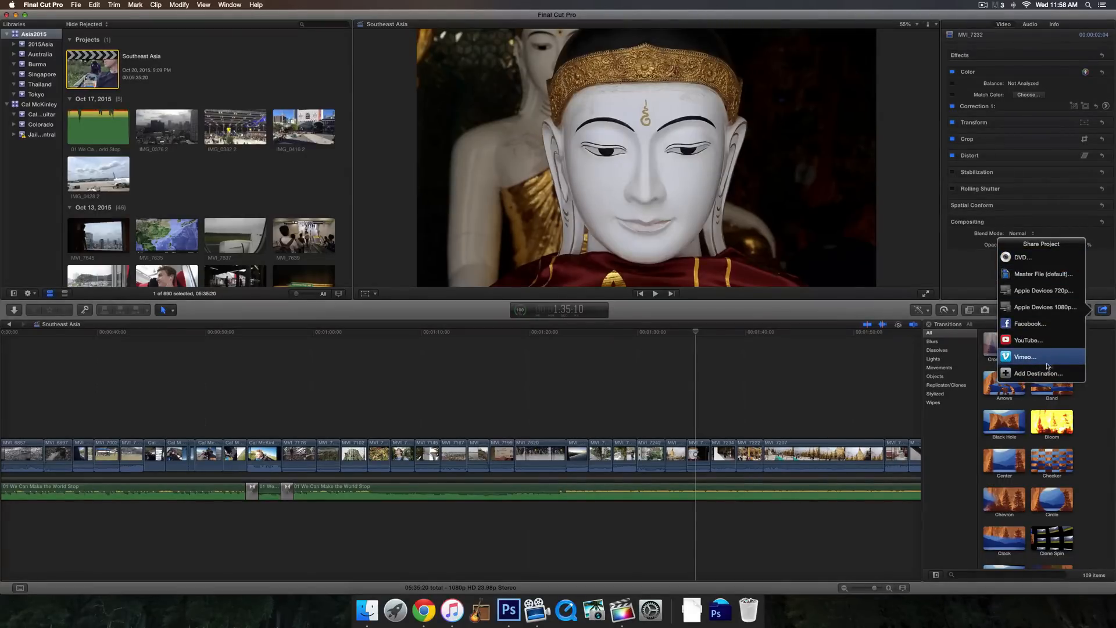
{"action": "mouse_move", "coordinate": [1050, 325]}
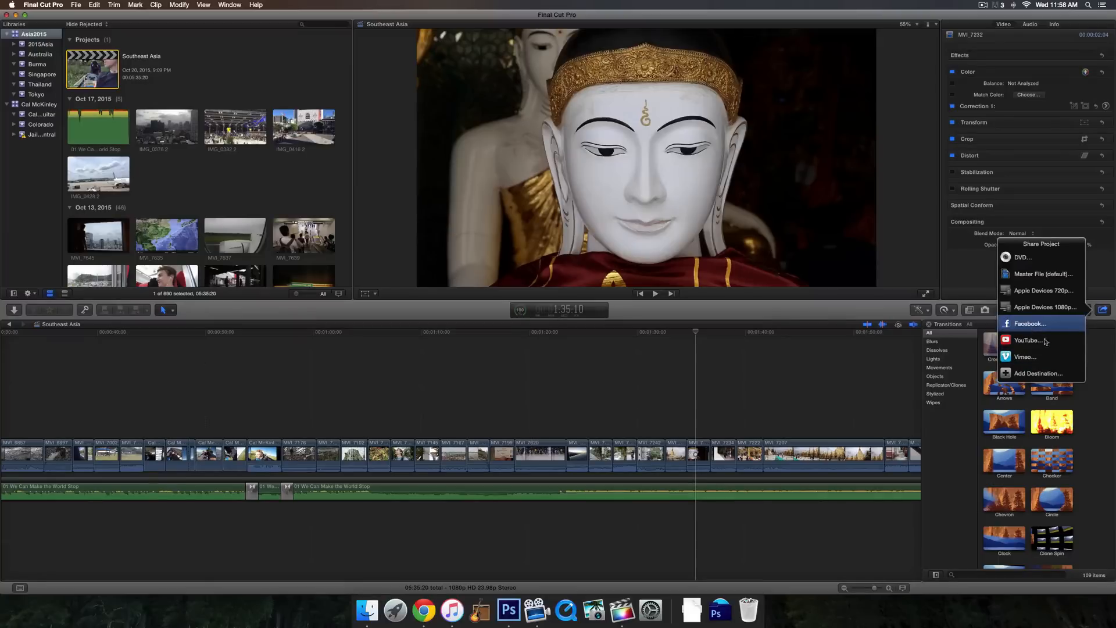
{"action": "mouse_move", "coordinate": [1028, 340]}
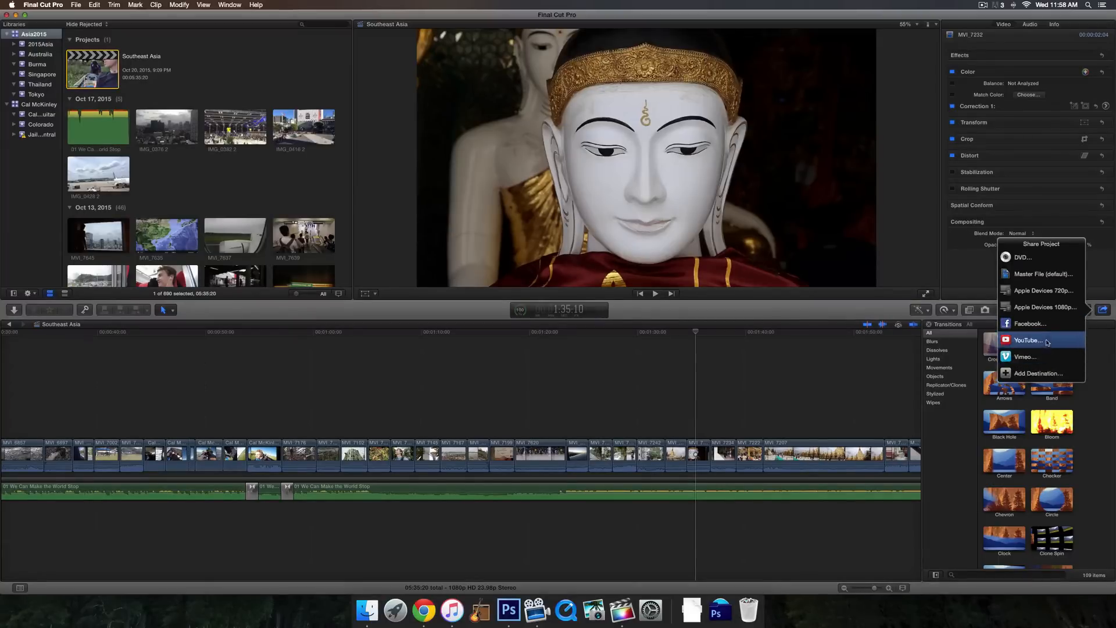
{"action": "mouse_move", "coordinate": [1052, 338]}
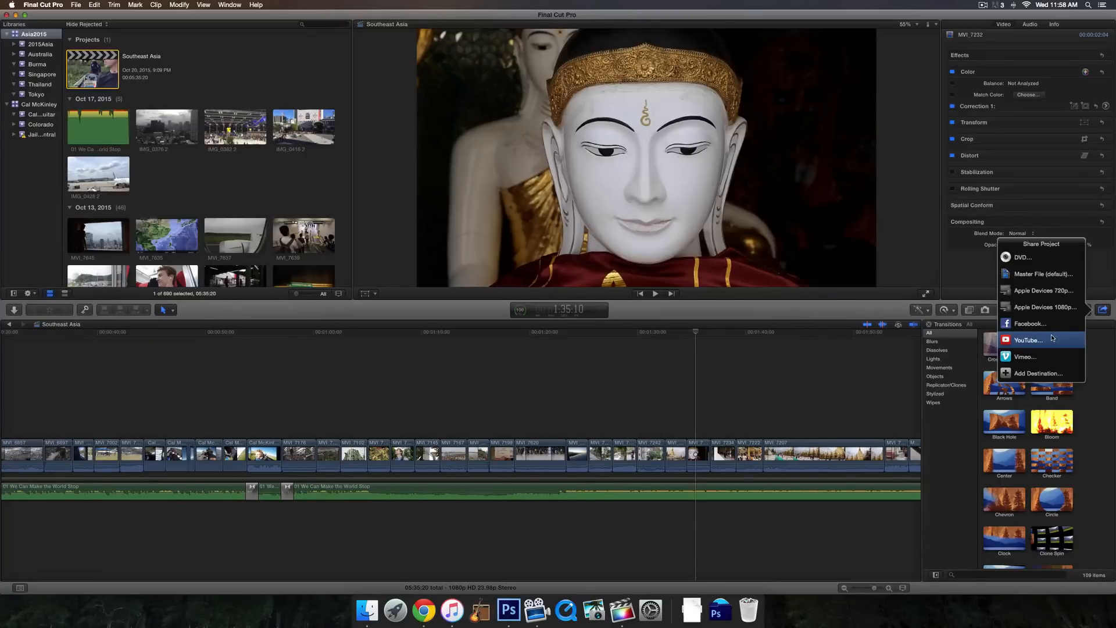
{"action": "mouse_move", "coordinate": [1028, 323]}
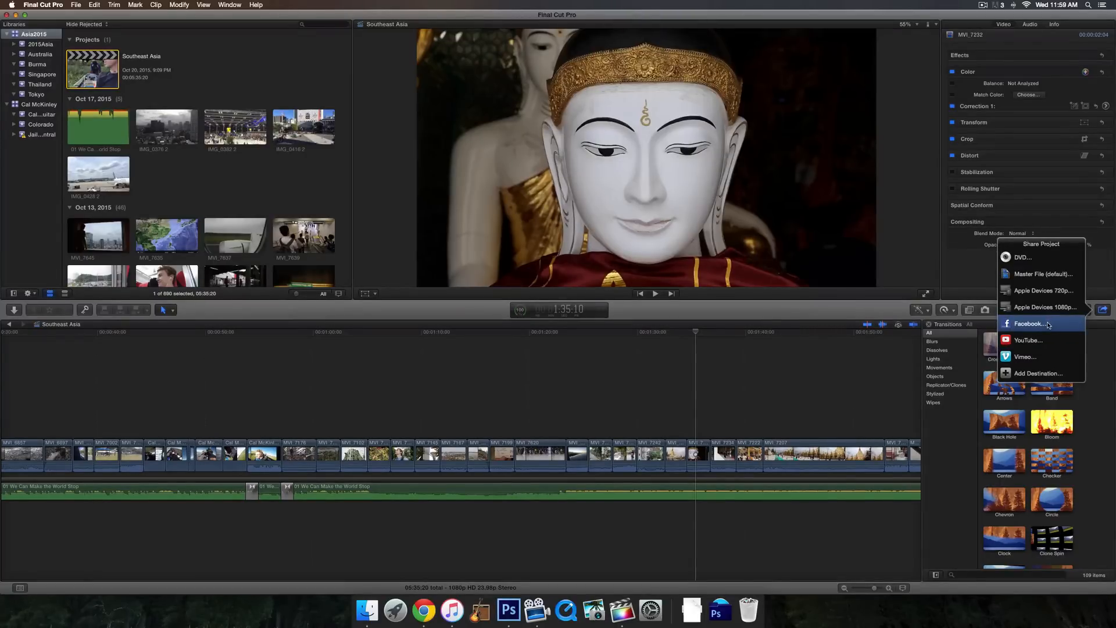
{"action": "mouse_move", "coordinate": [1044, 274]}
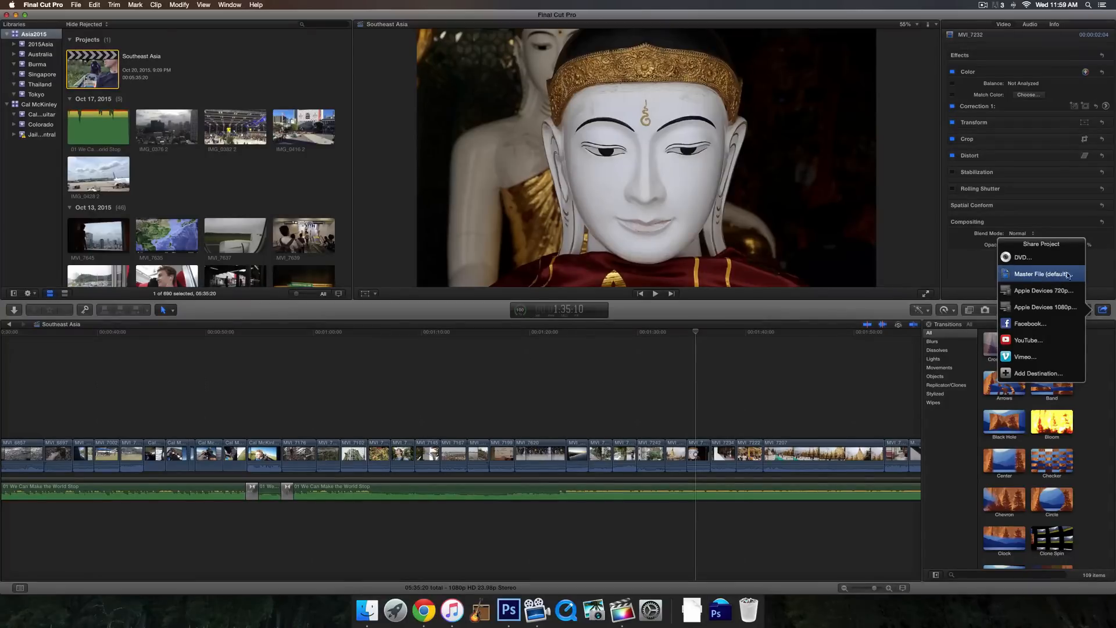
{"action": "mouse_move", "coordinate": [1023, 257]}
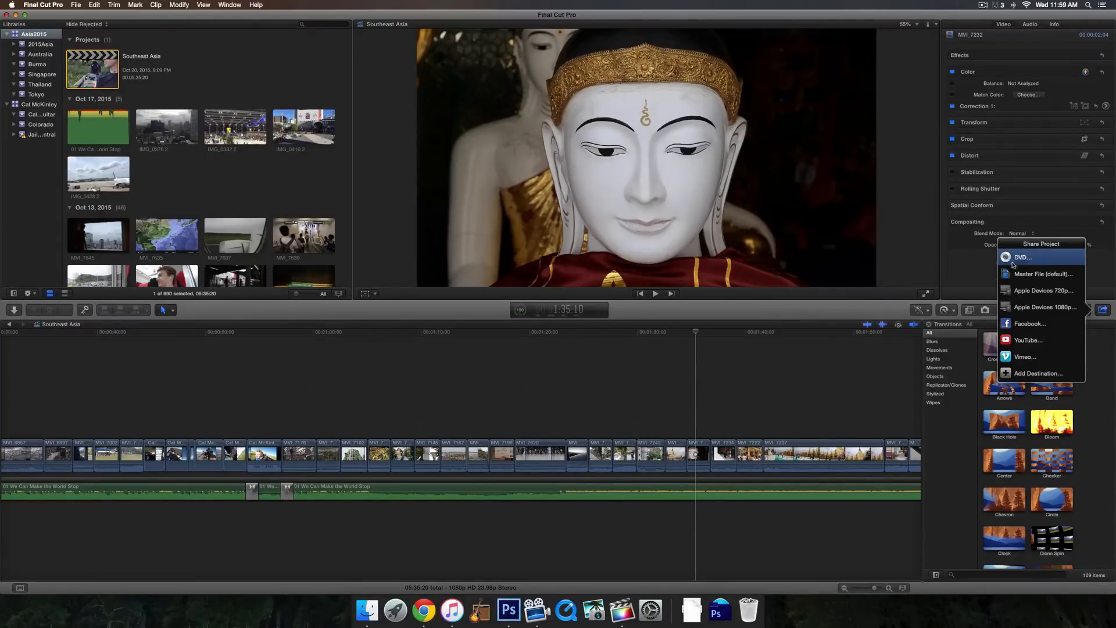
{"action": "mouse_move", "coordinate": [1043, 273]}
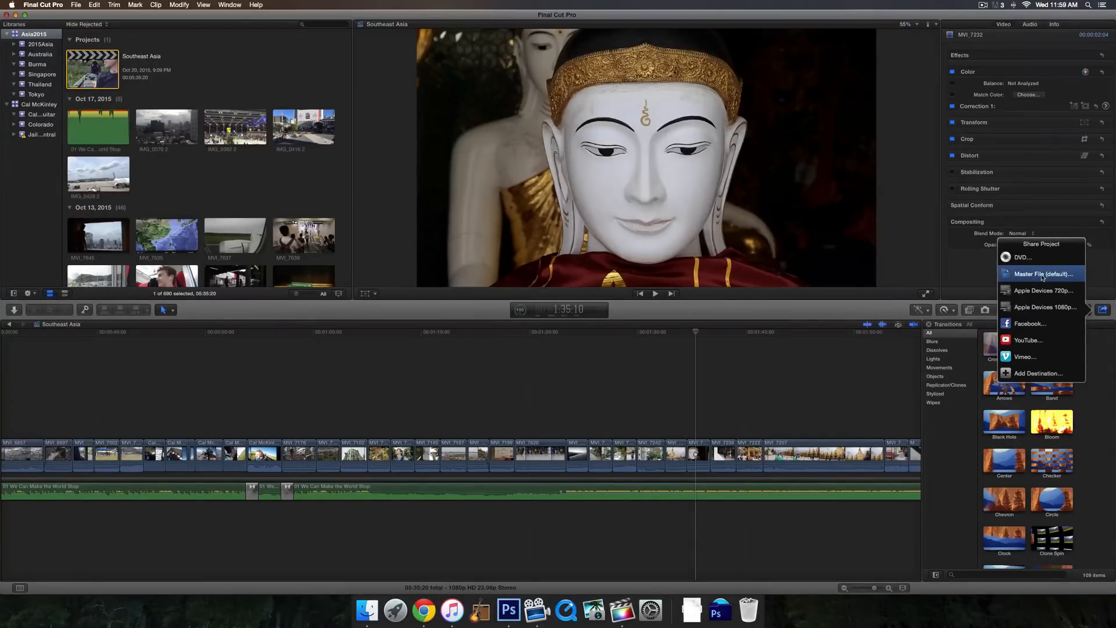
Choose Master File and retitle the export from Buzzkill(er) to 'Southeast Asia'.
{"action": "left_click", "coordinate": [1041, 274]}
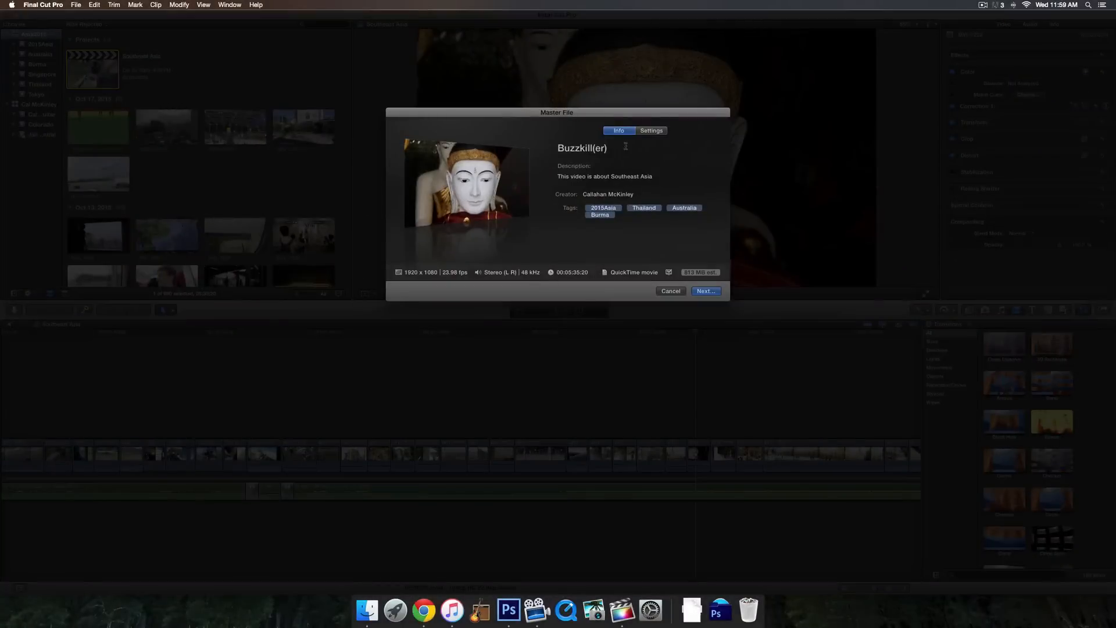
{"action": "left_click", "coordinate": [581, 147]}
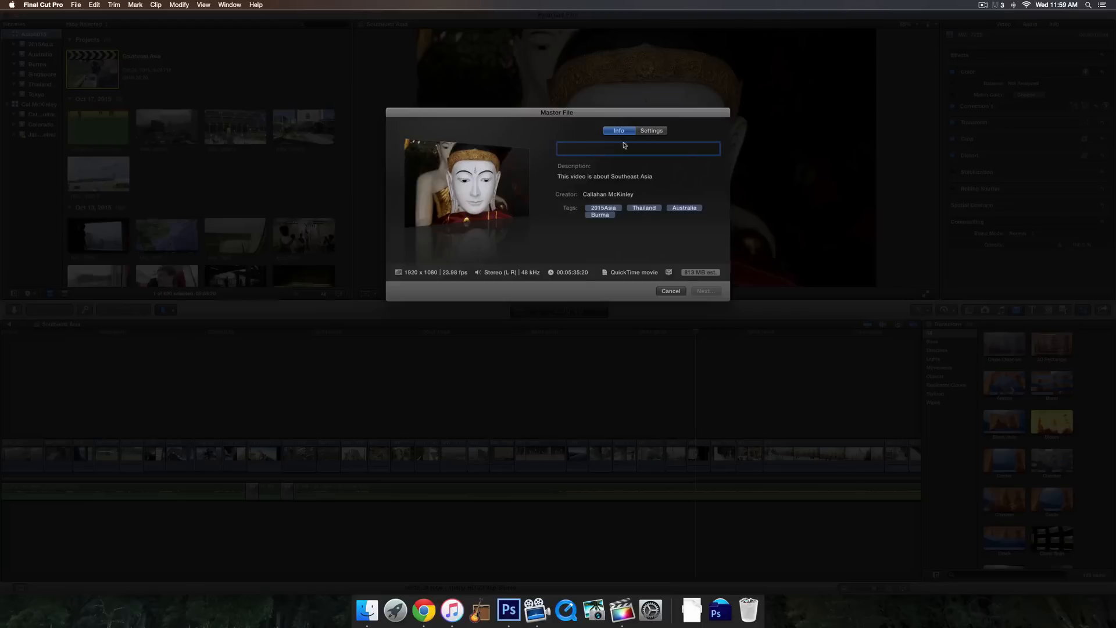
{"action": "type", "text": "Southeast Asia"}
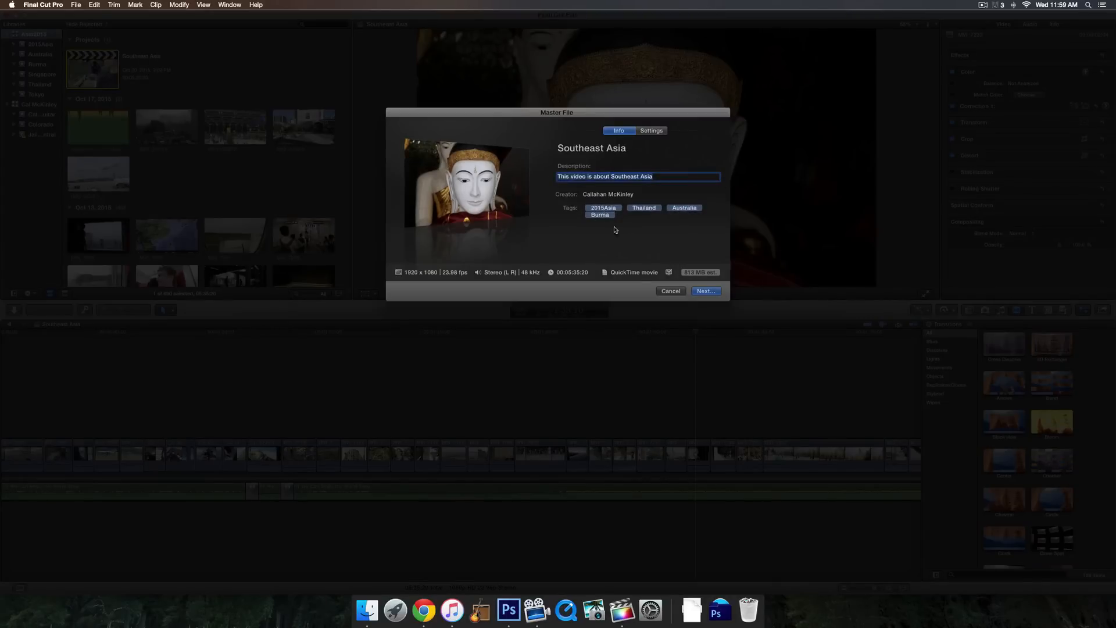
{"action": "mouse_move", "coordinate": [597, 174]}
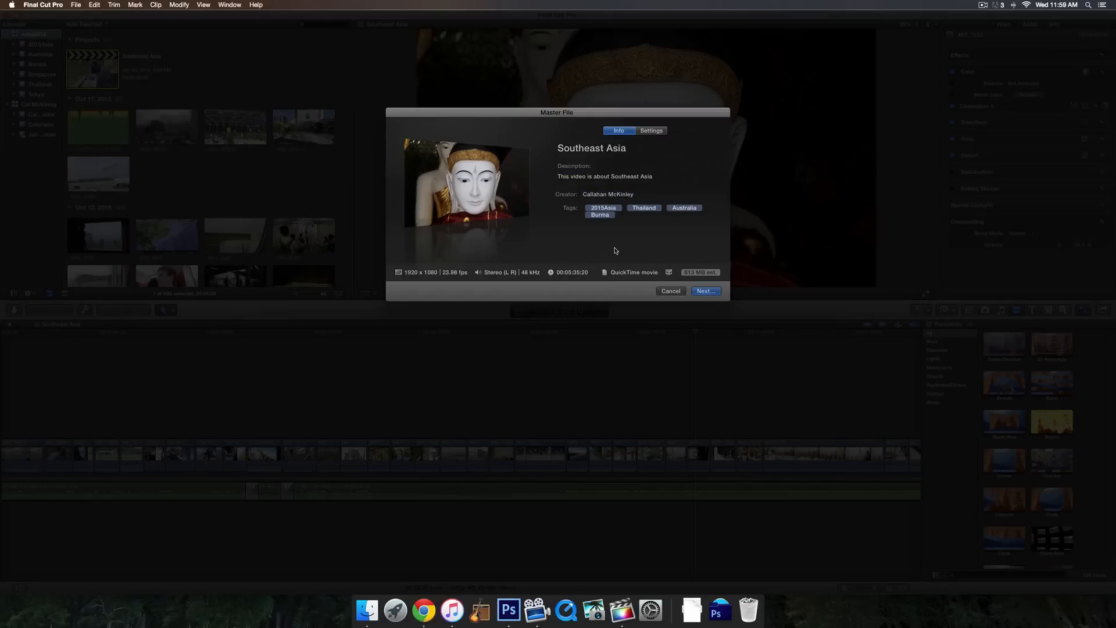
In Settings, keep Video and Audio format and set codec to Source – Apple ProRes 422.
{"action": "left_click", "coordinate": [650, 130]}
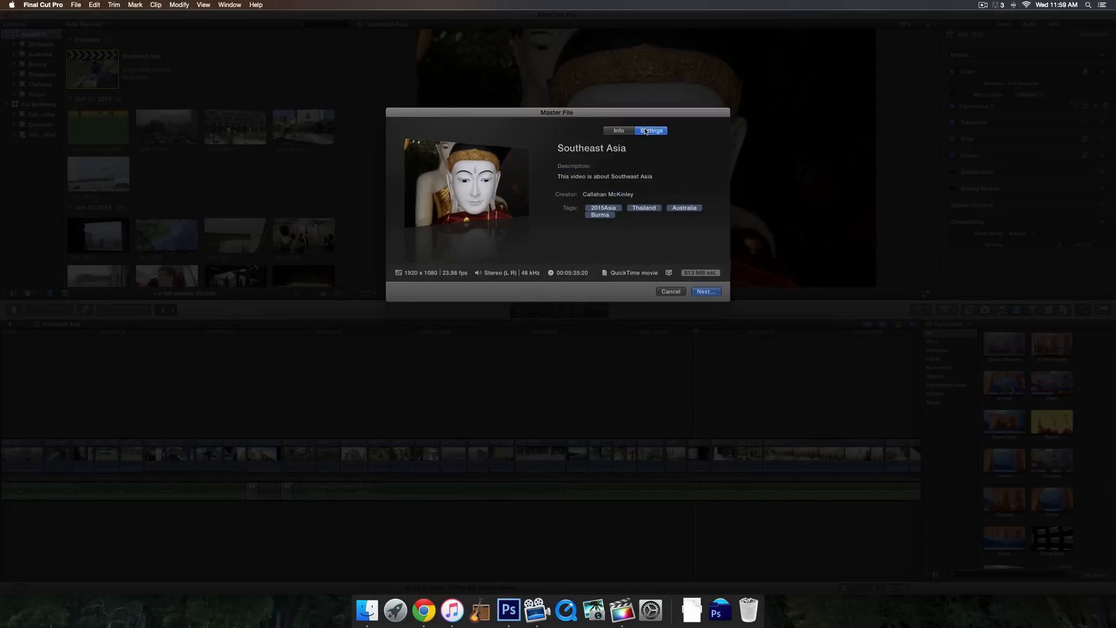
{"action": "left_click", "coordinate": [650, 130]}
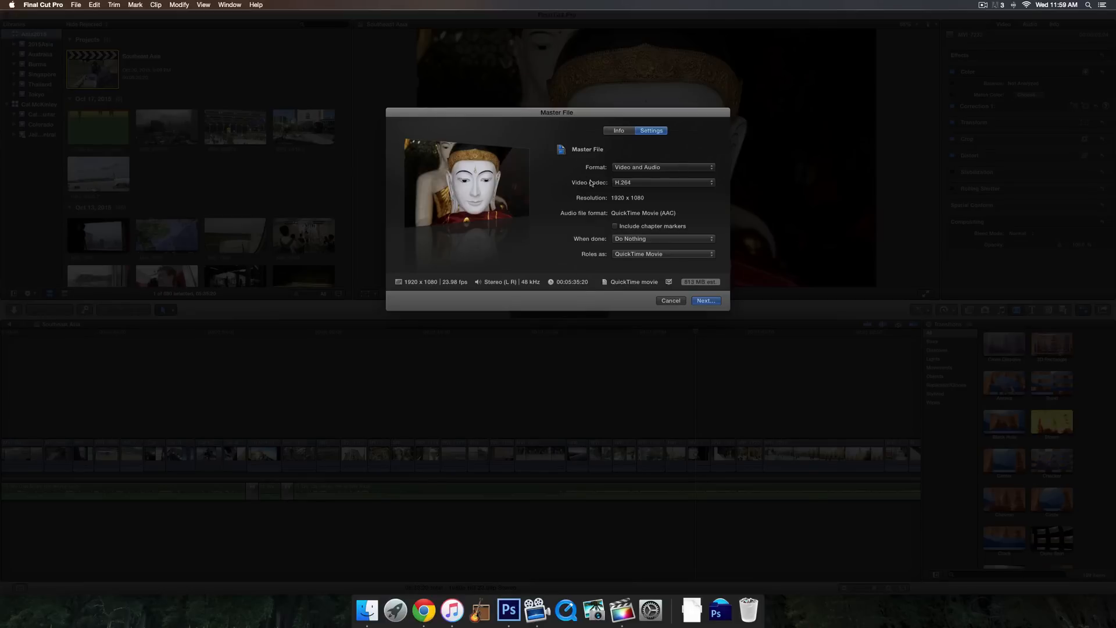
{"action": "left_click", "coordinate": [661, 166]}
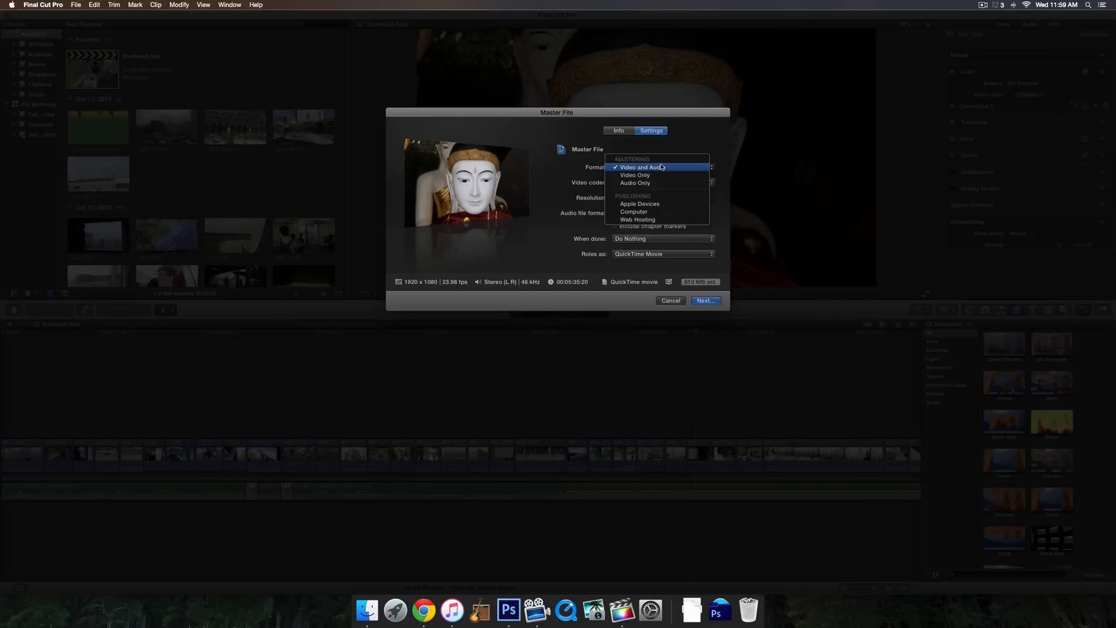
{"action": "left_click", "coordinate": [644, 166]}
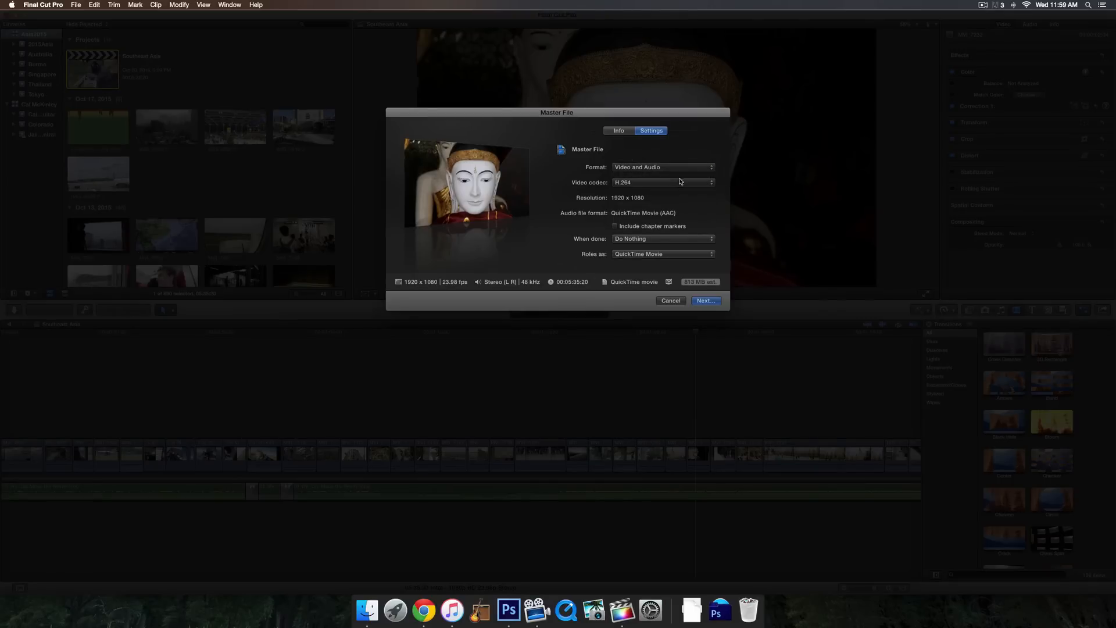
{"action": "mouse_move", "coordinate": [695, 184]}
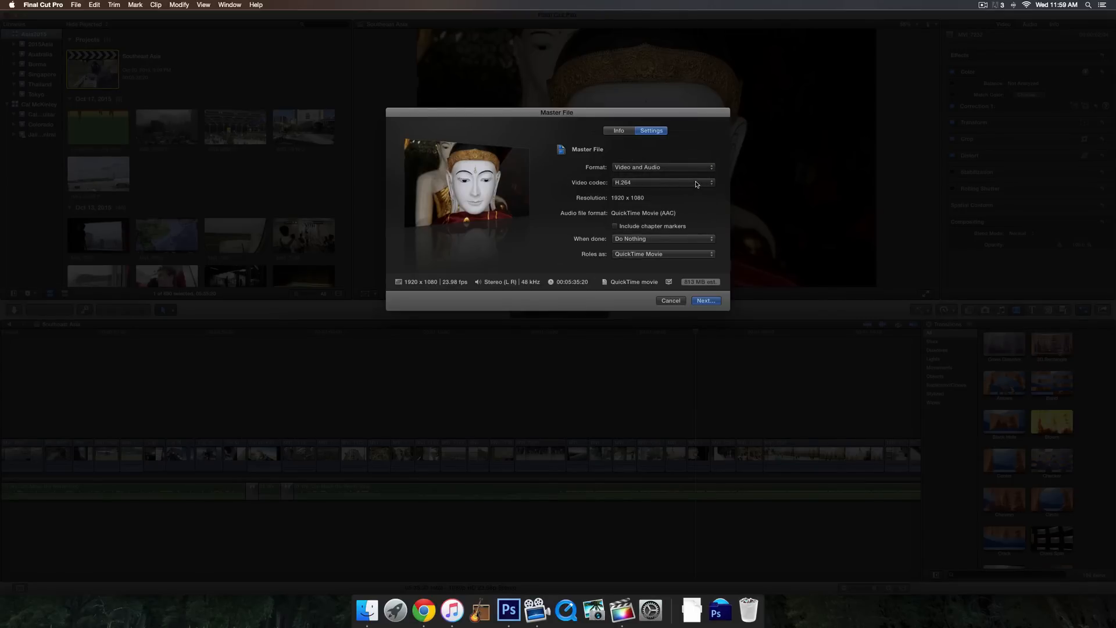
{"action": "left_click", "coordinate": [662, 181]}
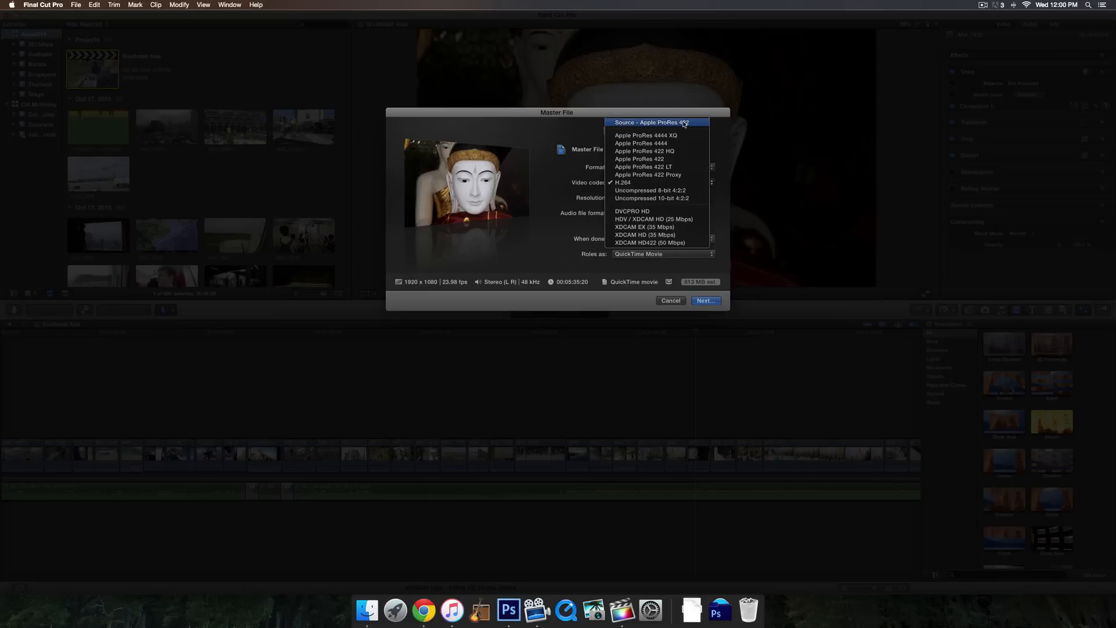
{"action": "left_click", "coordinate": [647, 174]}
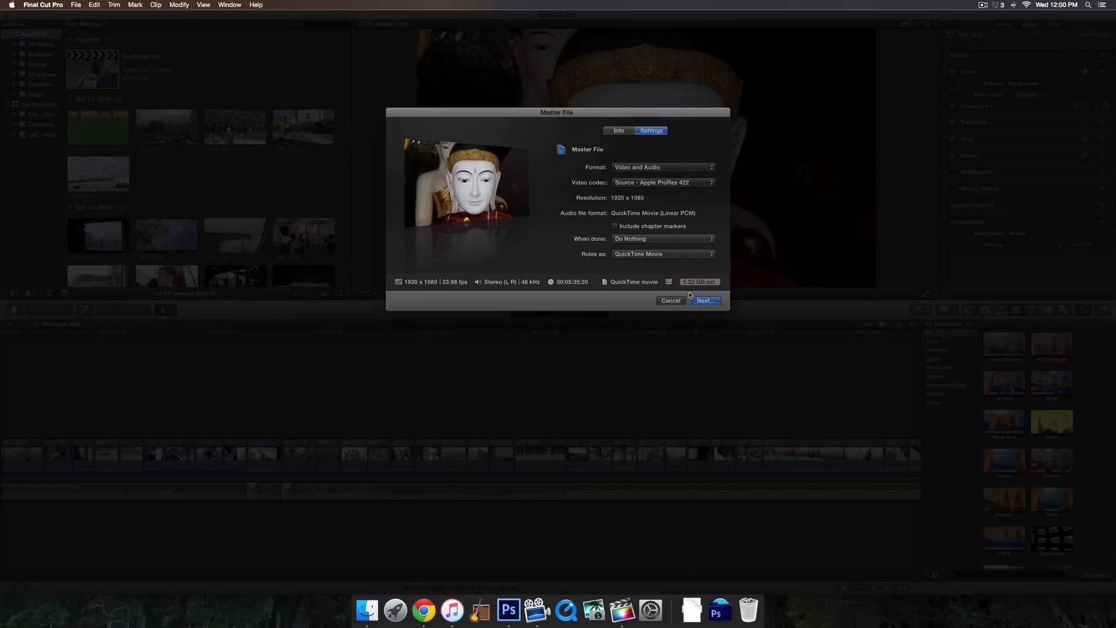
{"action": "mouse_move", "coordinate": [700, 282]}
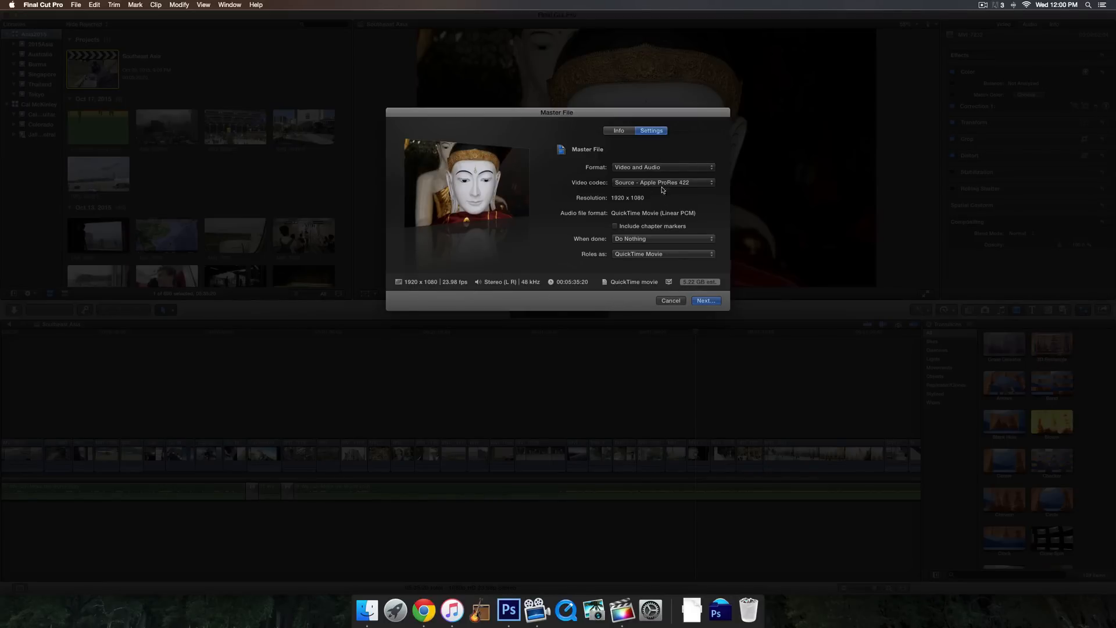
{"action": "left_click", "coordinate": [661, 181]}
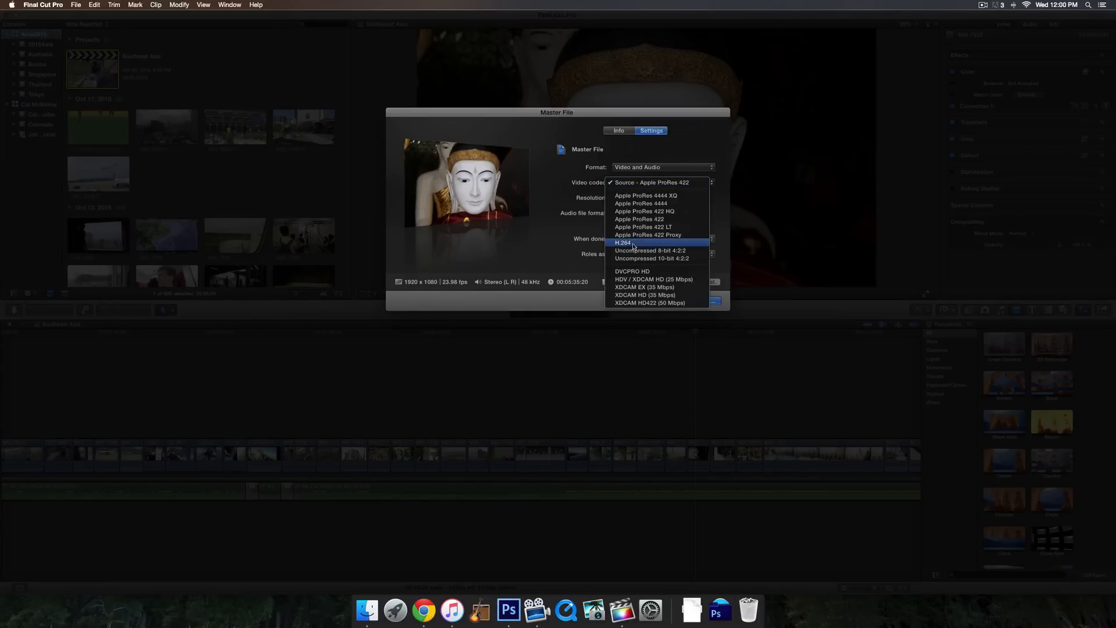
{"action": "left_click", "coordinate": [623, 243]}
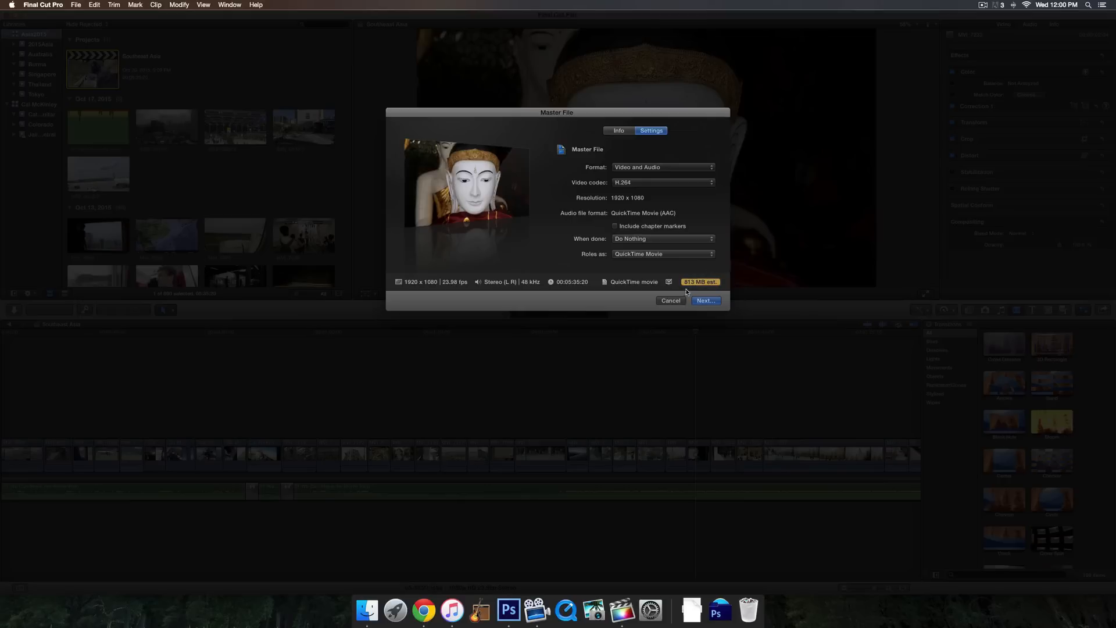
{"action": "mouse_move", "coordinate": [700, 281]}
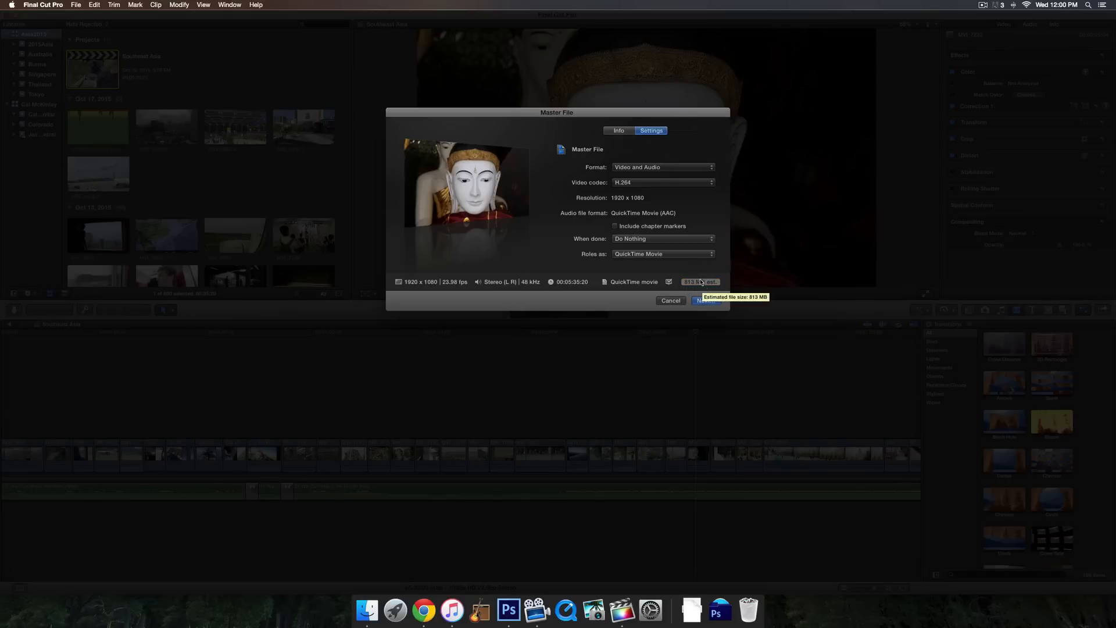
{"action": "left_click", "coordinate": [661, 182]}
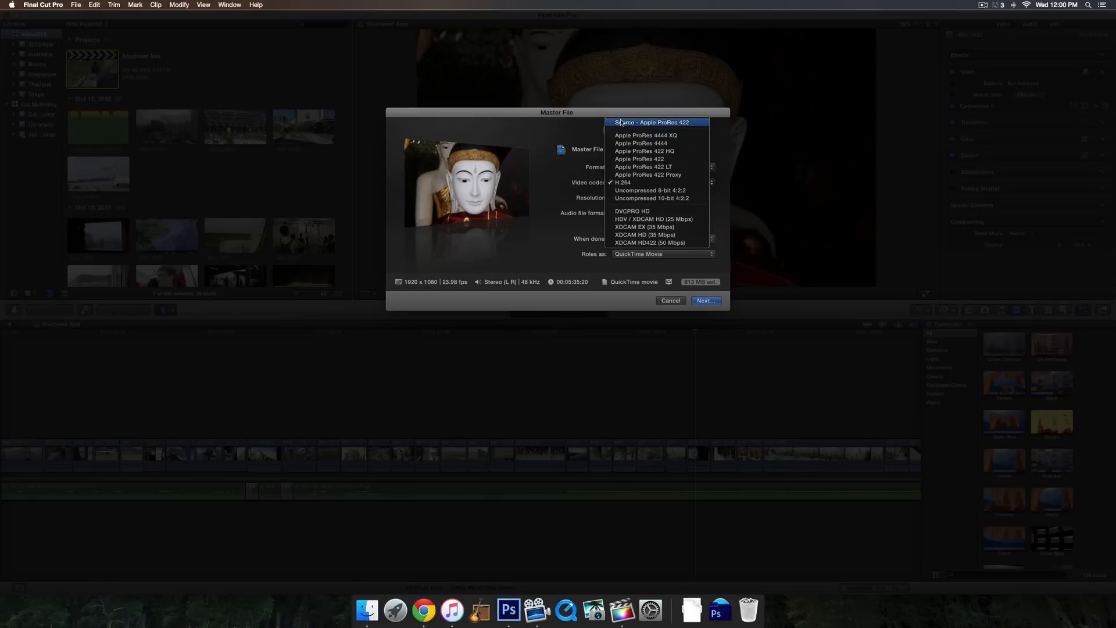
{"action": "mouse_move", "coordinate": [698, 123]}
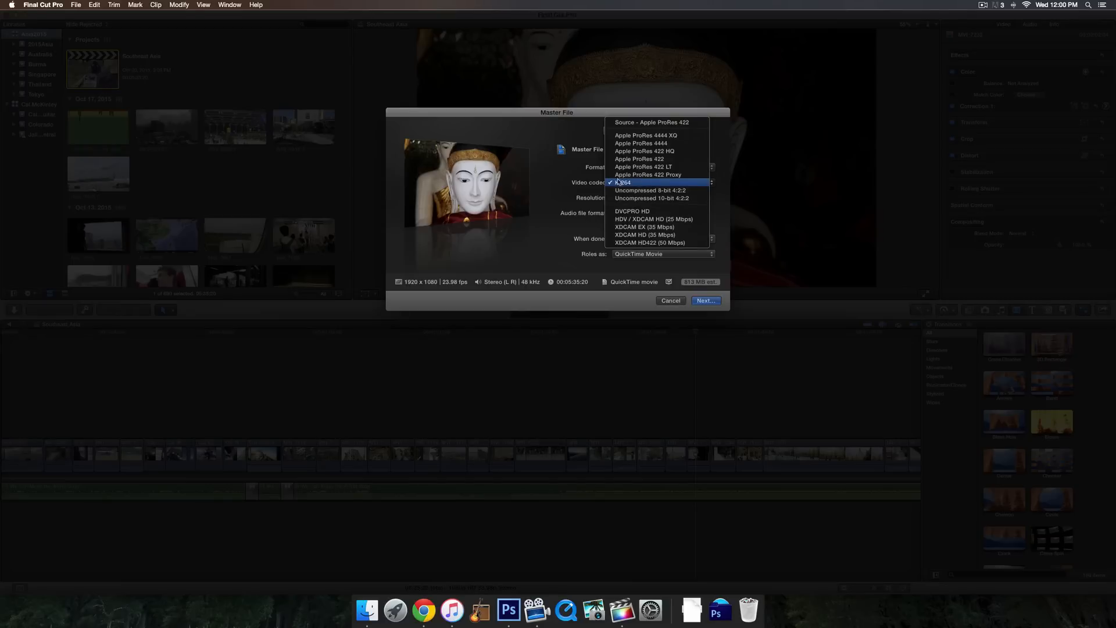
{"action": "mouse_move", "coordinate": [649, 175]}
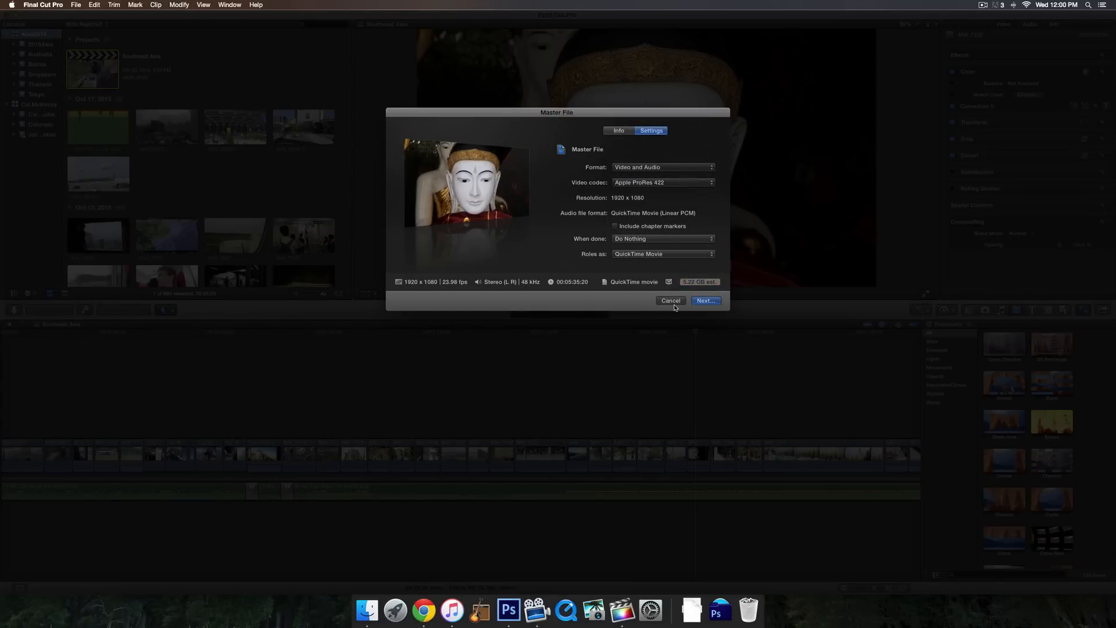
{"action": "left_click", "coordinate": [662, 182]}
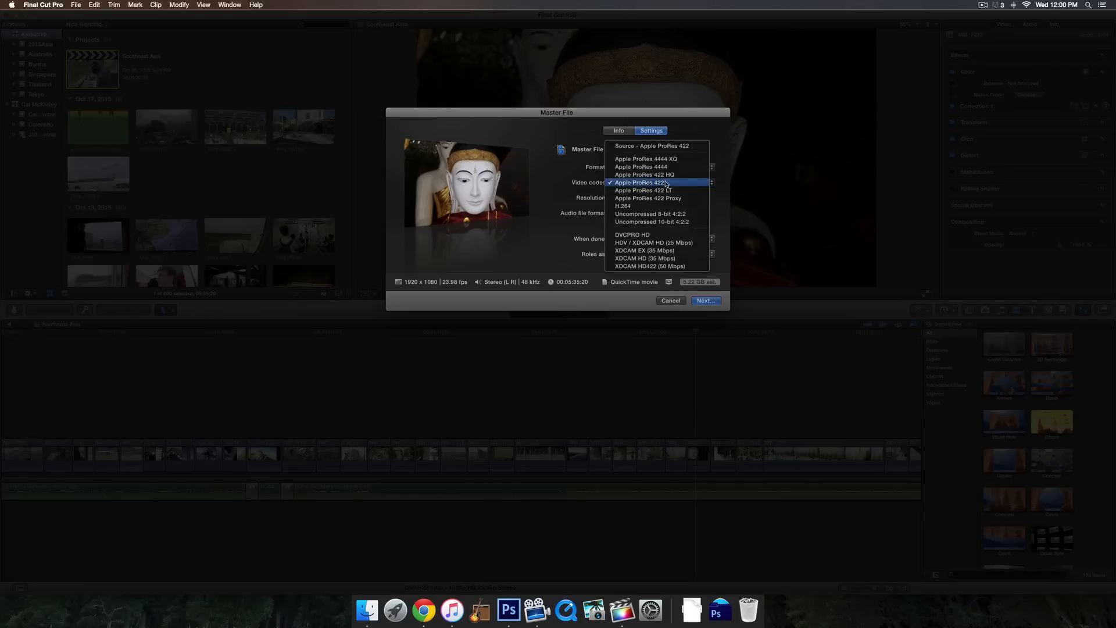
{"action": "mouse_move", "coordinate": [628, 206]}
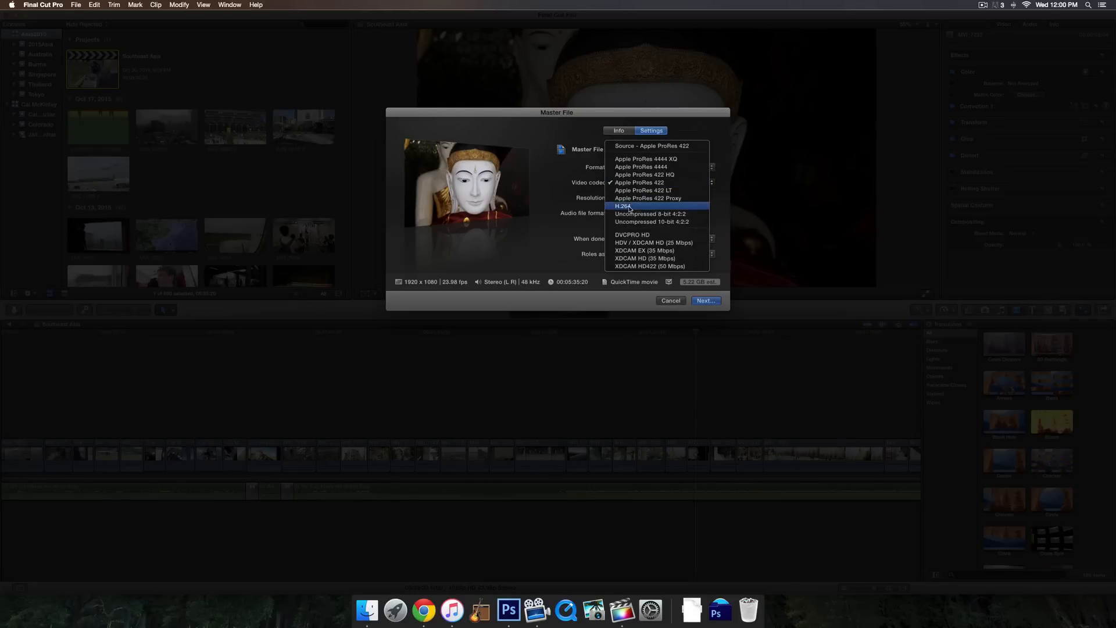
{"action": "mouse_move", "coordinate": [634, 207]}
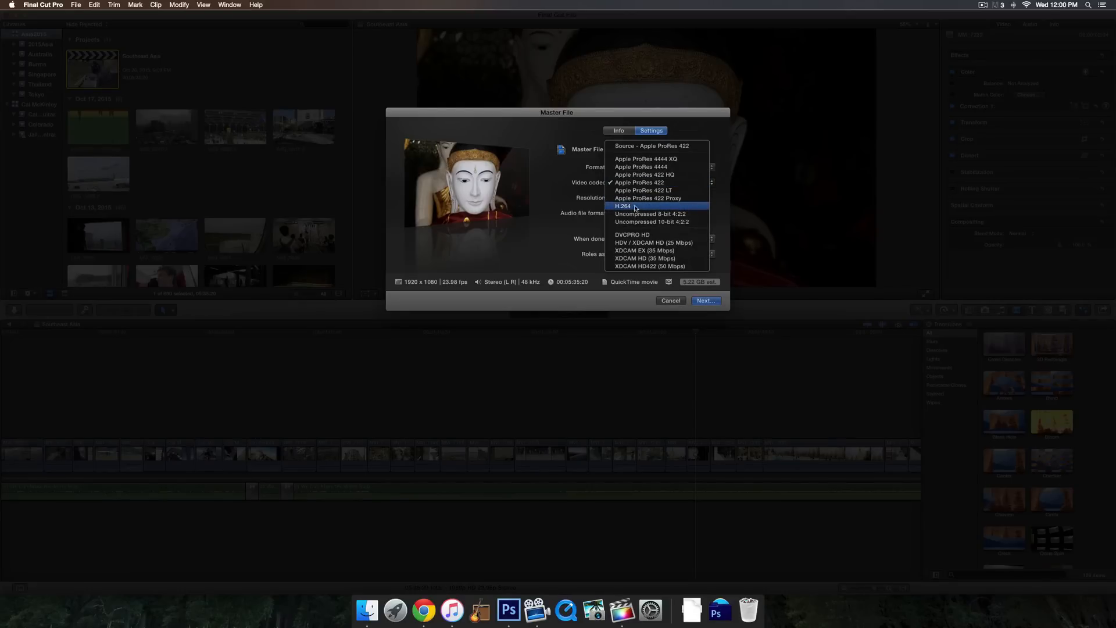
{"action": "left_click", "coordinate": [622, 205]}
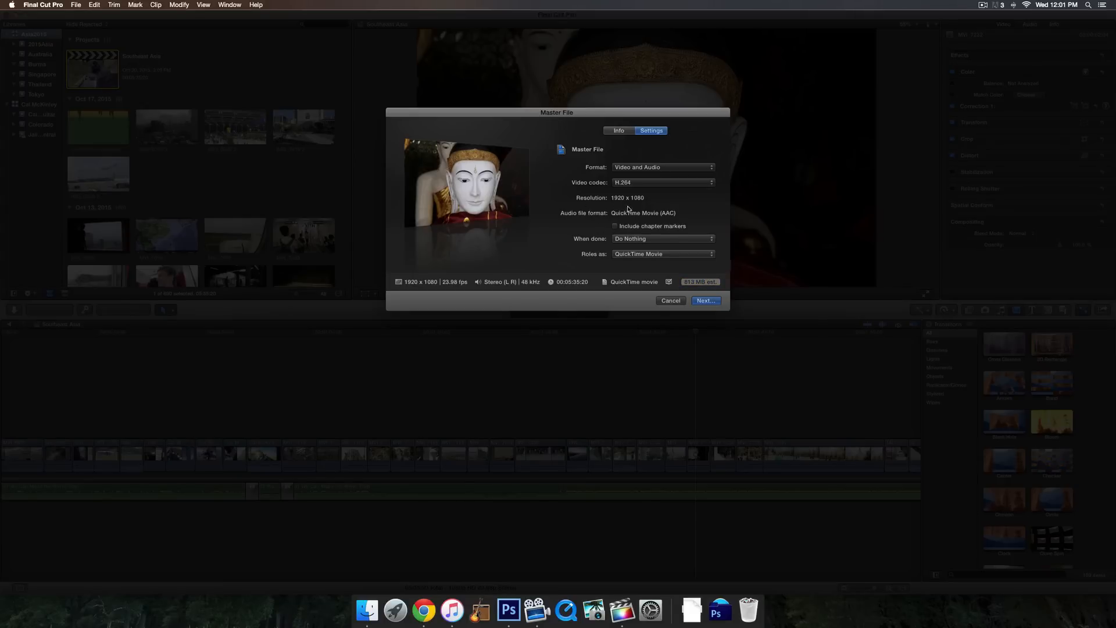
{"action": "mouse_move", "coordinate": [609, 230]}
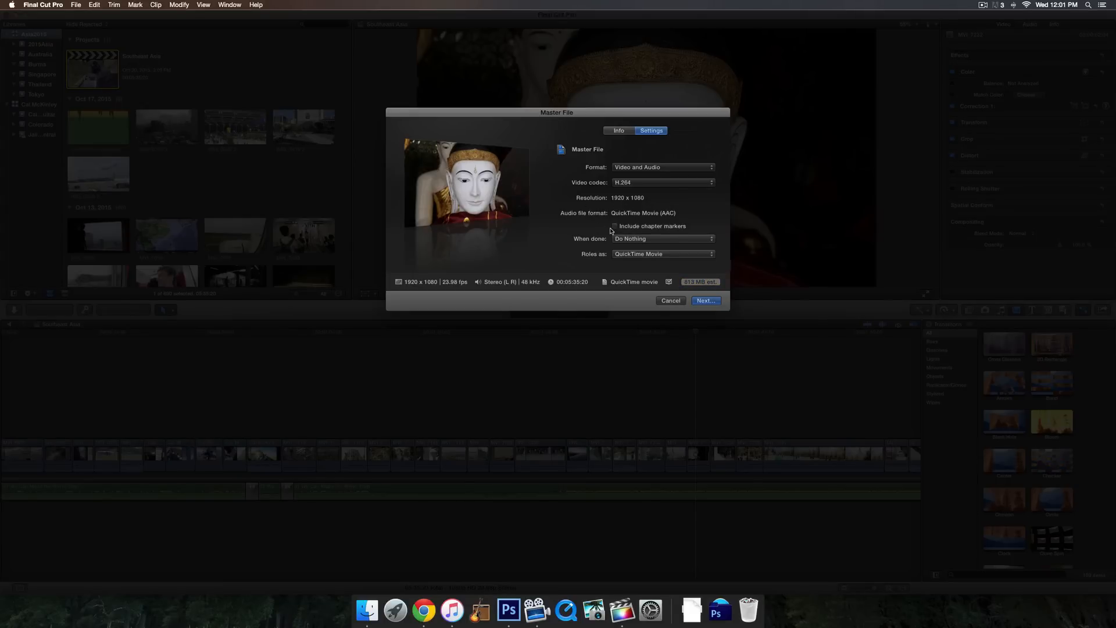
{"action": "left_click", "coordinate": [614, 226]}
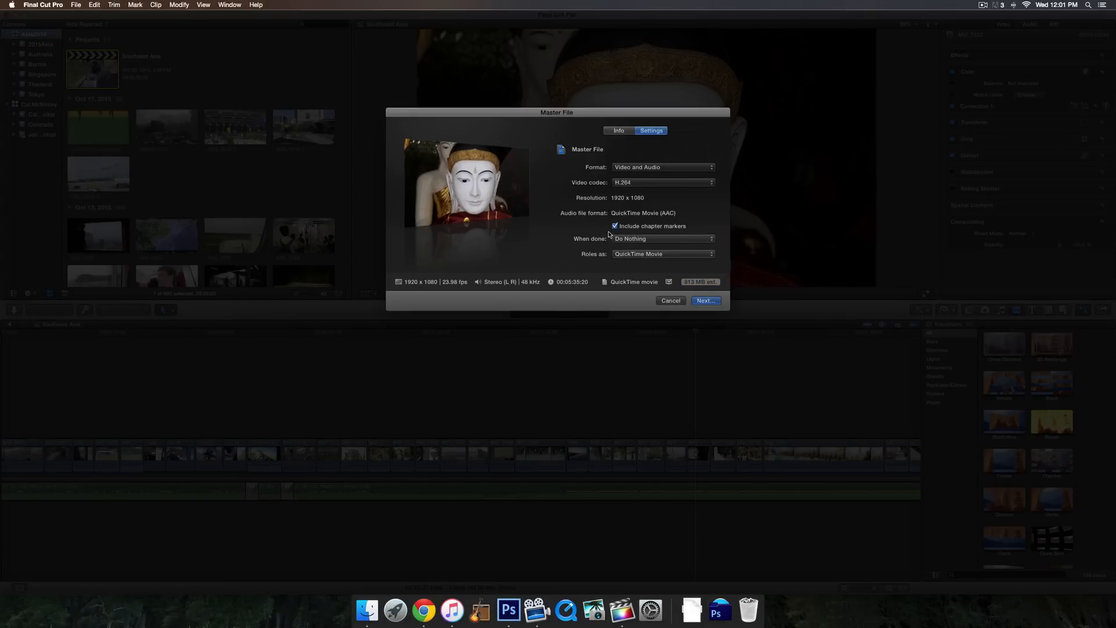
{"action": "left_click", "coordinate": [614, 225]}
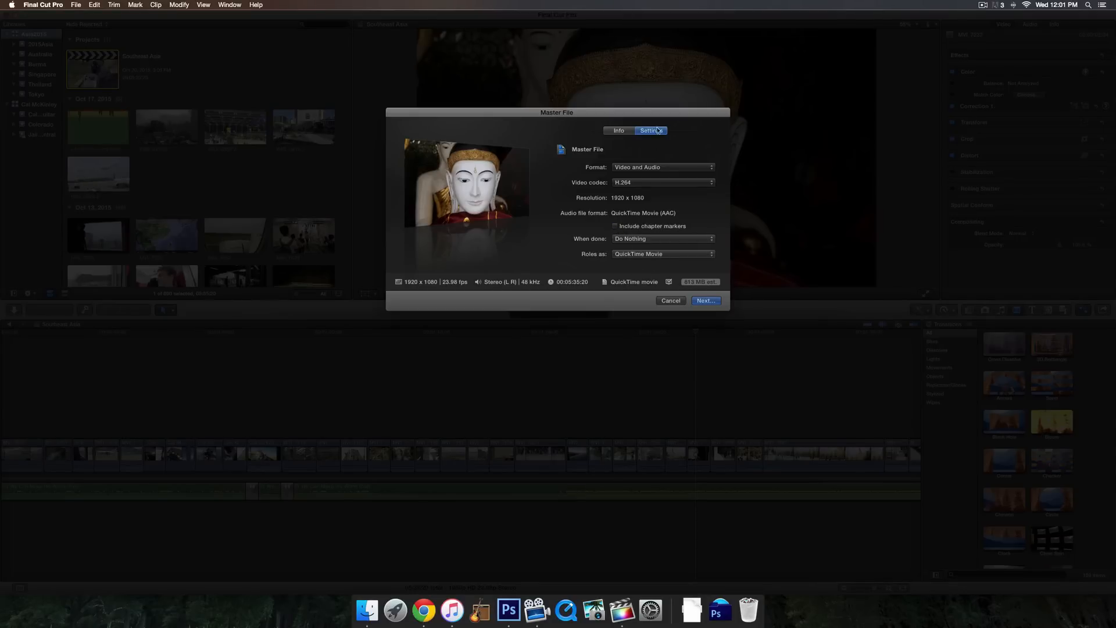
Review the export's title, description and tags, then continue to the save sheet.
{"action": "left_click", "coordinate": [618, 130]}
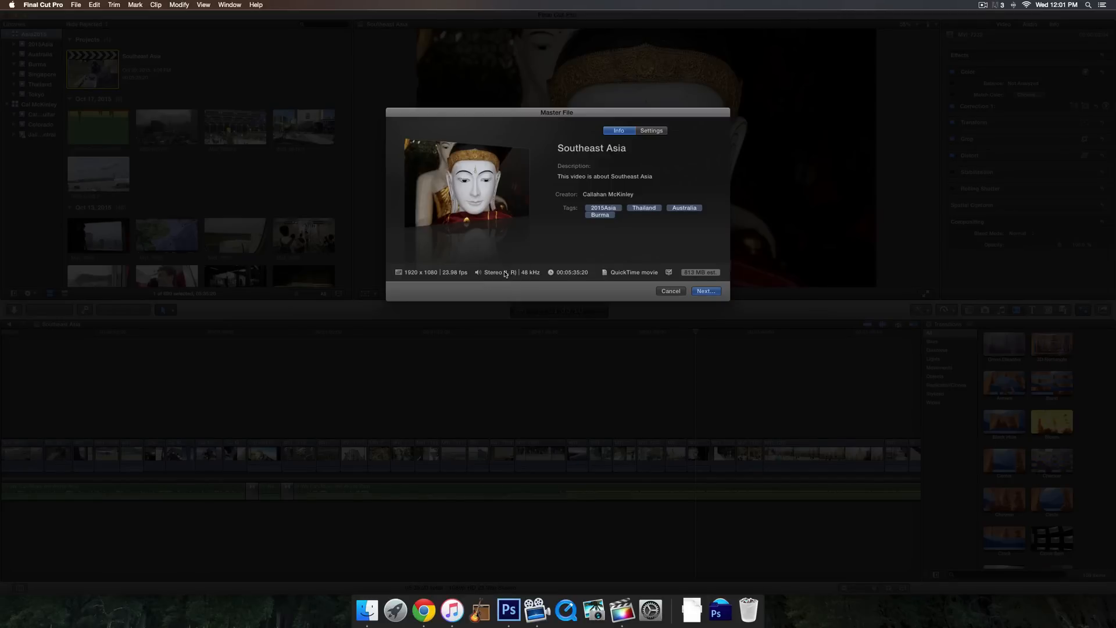
{"action": "left_click", "coordinate": [668, 272]}
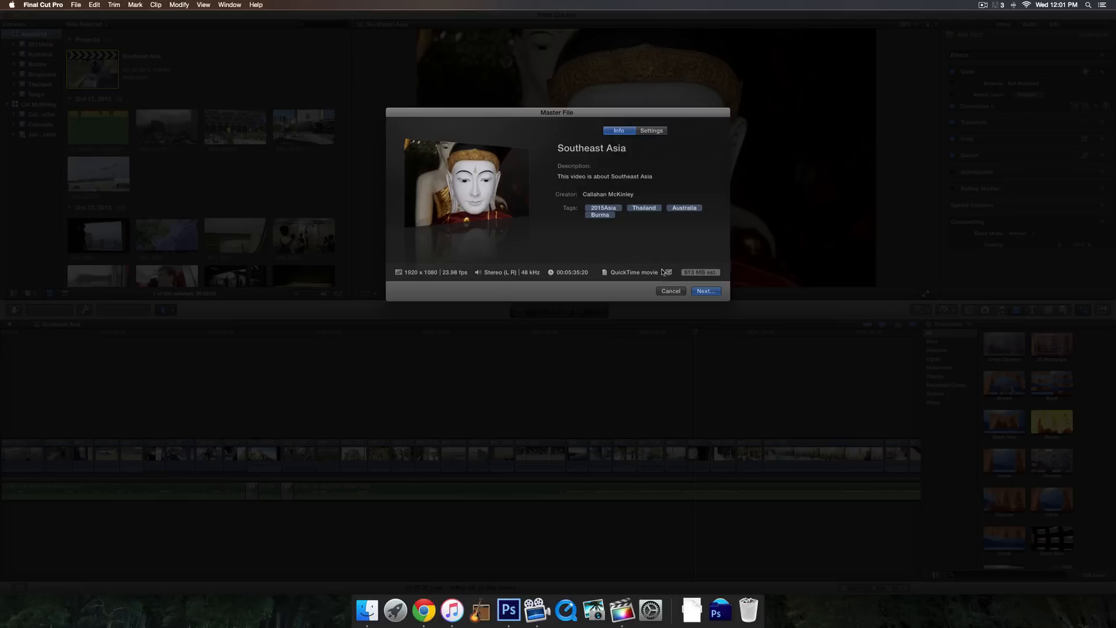
{"action": "left_click", "coordinate": [666, 272]}
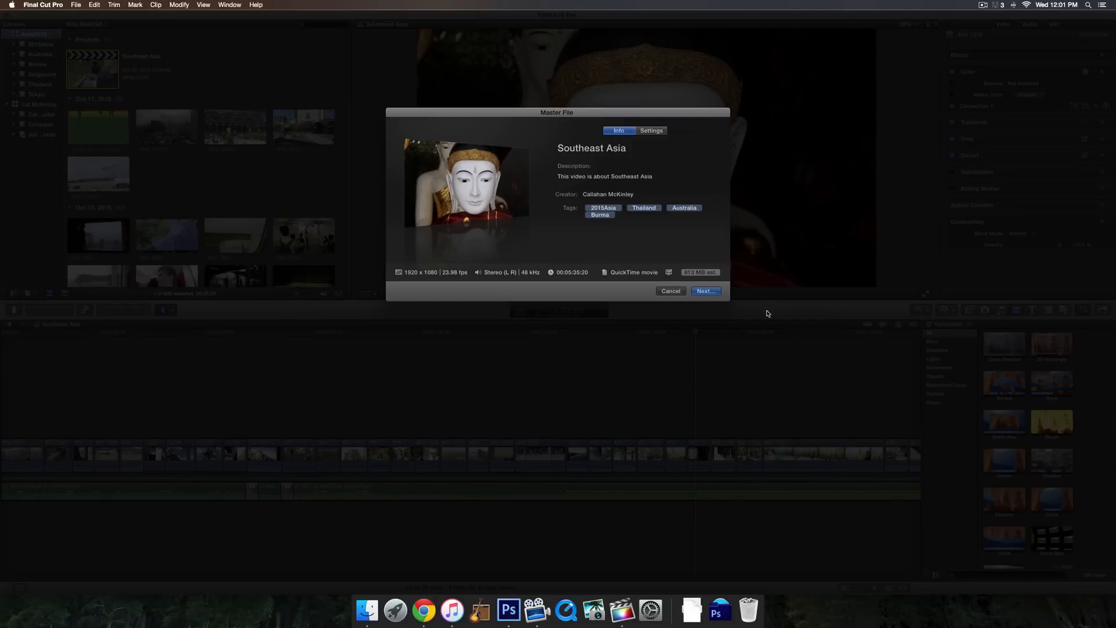
{"action": "left_click", "coordinate": [704, 290]}
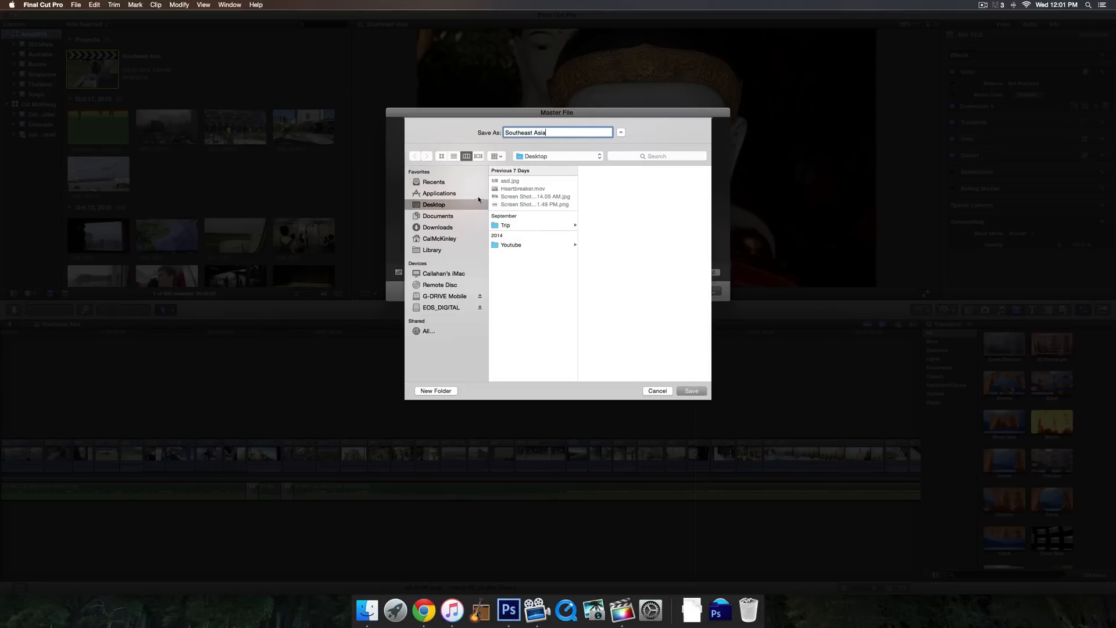
Save the movie as 'Southeast Asia' on the Desktop.
{"action": "left_click", "coordinate": [689, 390]}
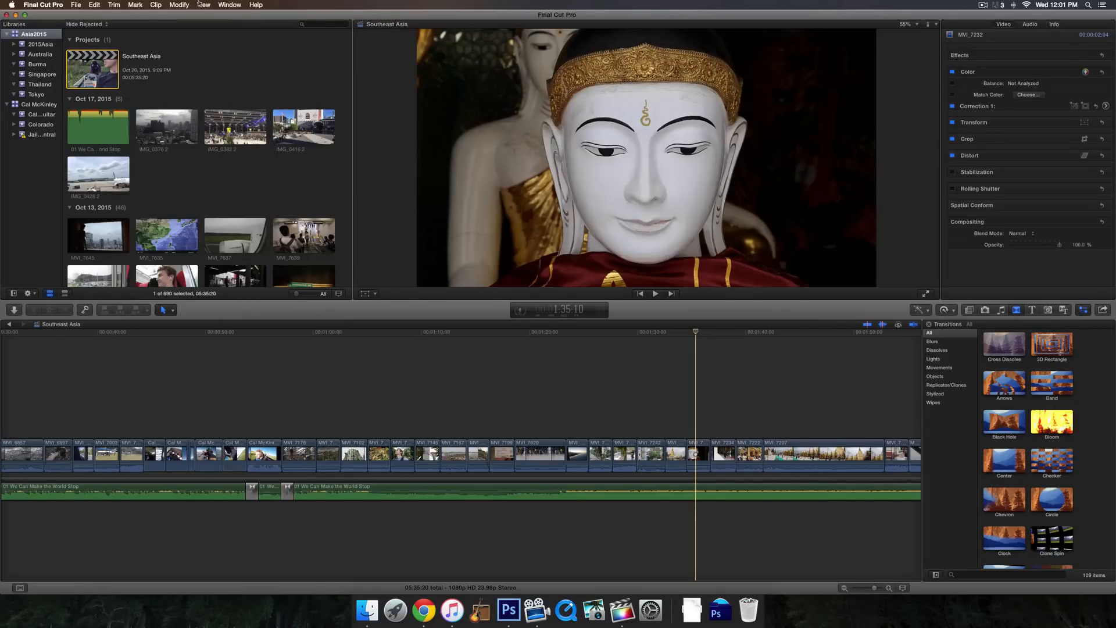
Minimize the Final Cut Pro window via the Window menu.
{"action": "left_click", "coordinate": [229, 6]}
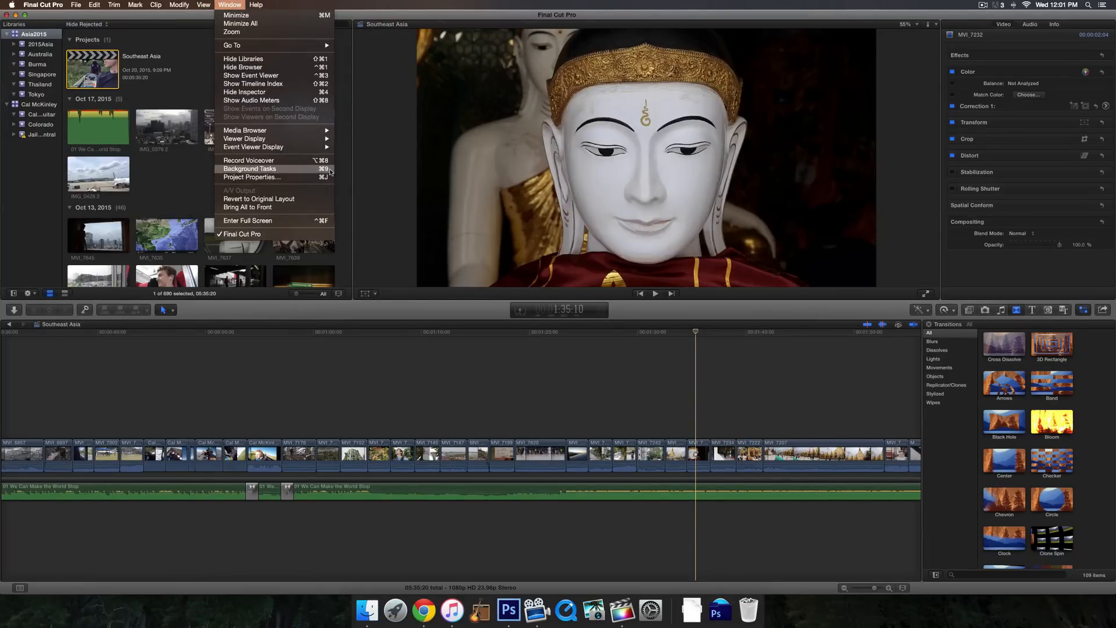
{"action": "left_click", "coordinate": [248, 169]}
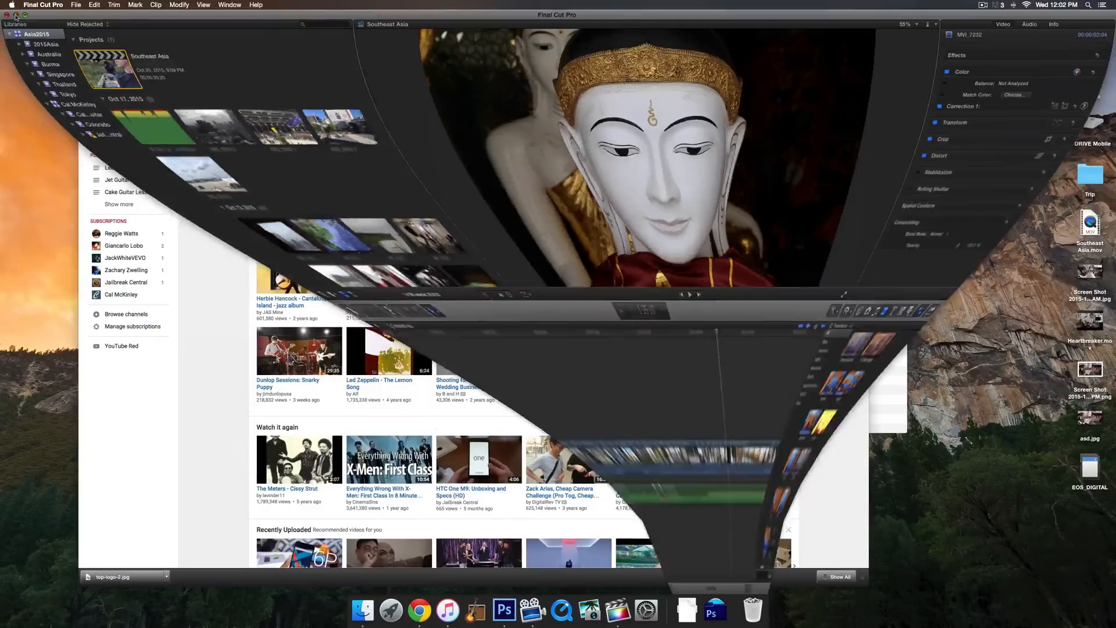
Get Info on Southeast Asia.mov, close it, and return to Final Cut Pro.
{"action": "left_click", "coordinate": [447, 610]}
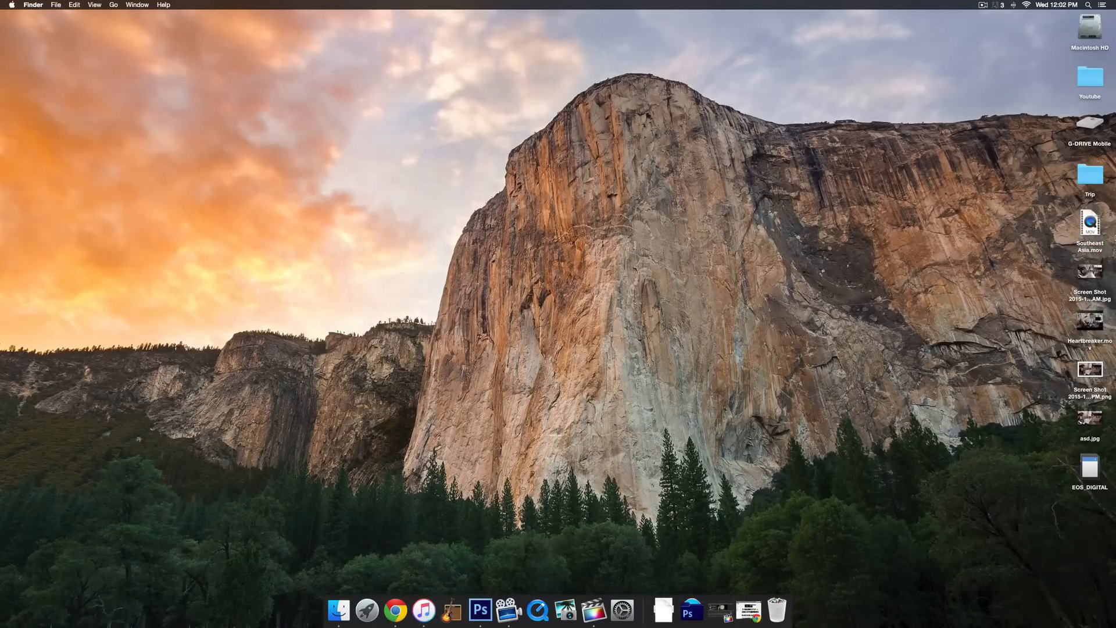
{"action": "left_click", "coordinate": [1088, 223]}
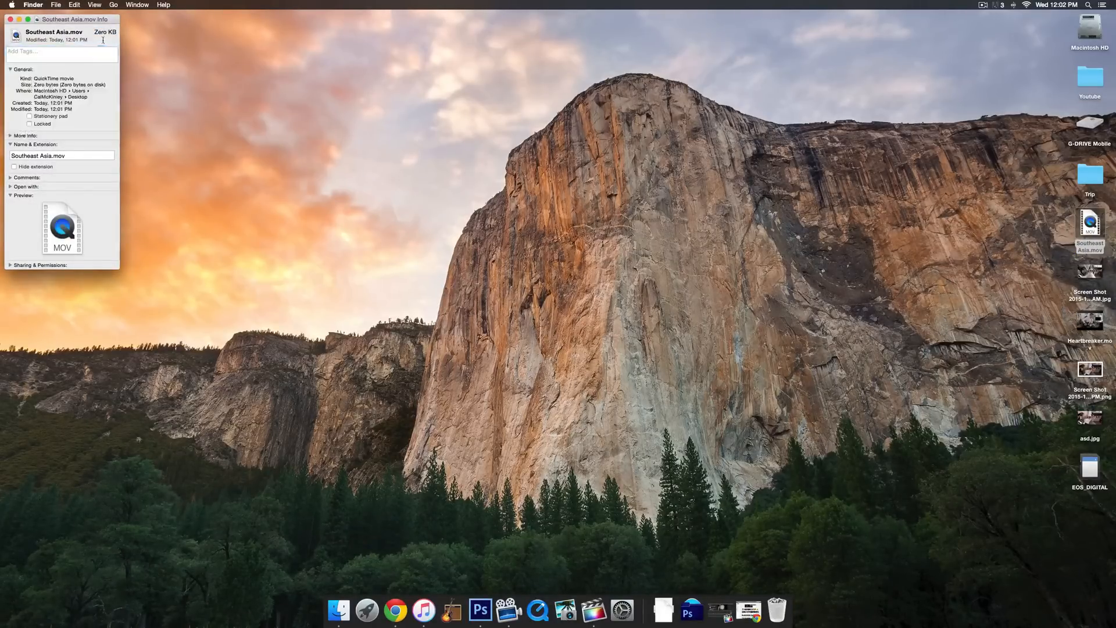
{"action": "left_click", "coordinate": [7, 19]}
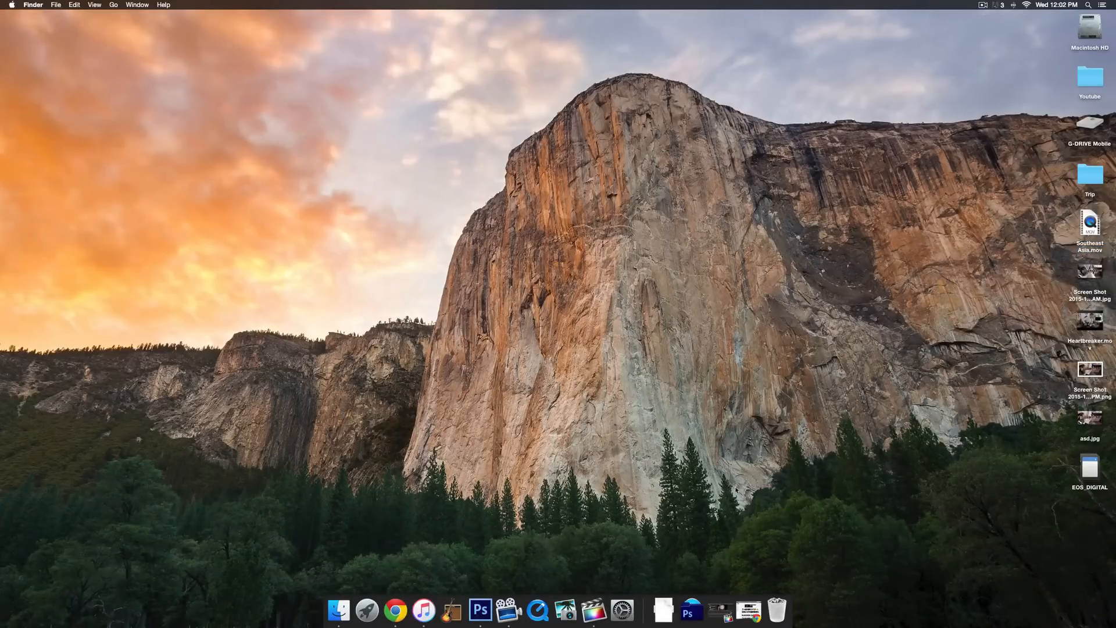
{"action": "left_click", "coordinate": [523, 610]}
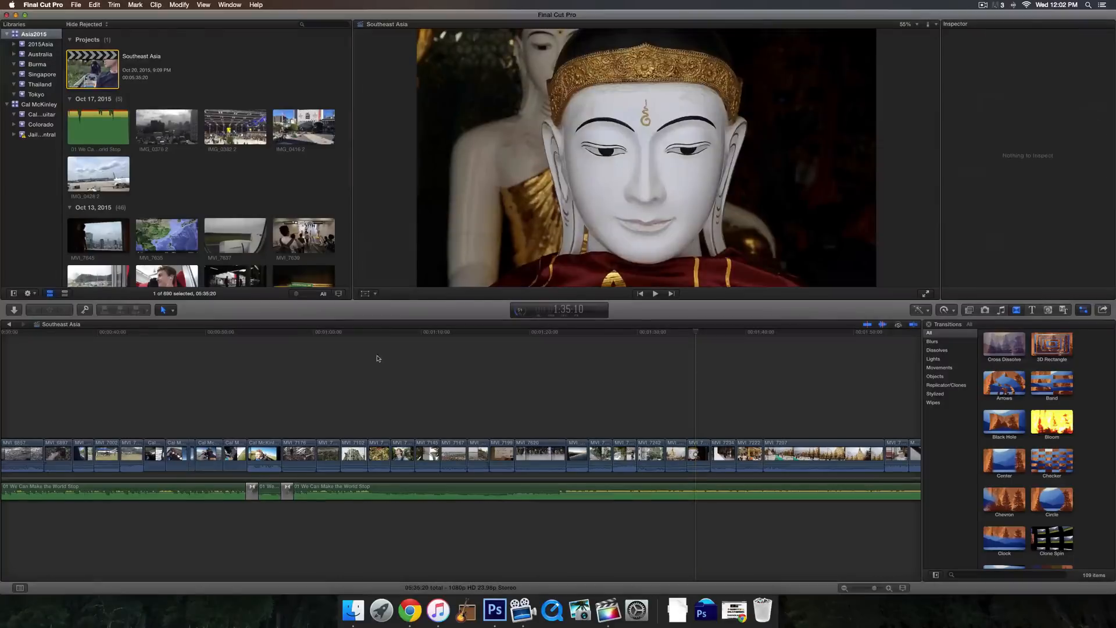